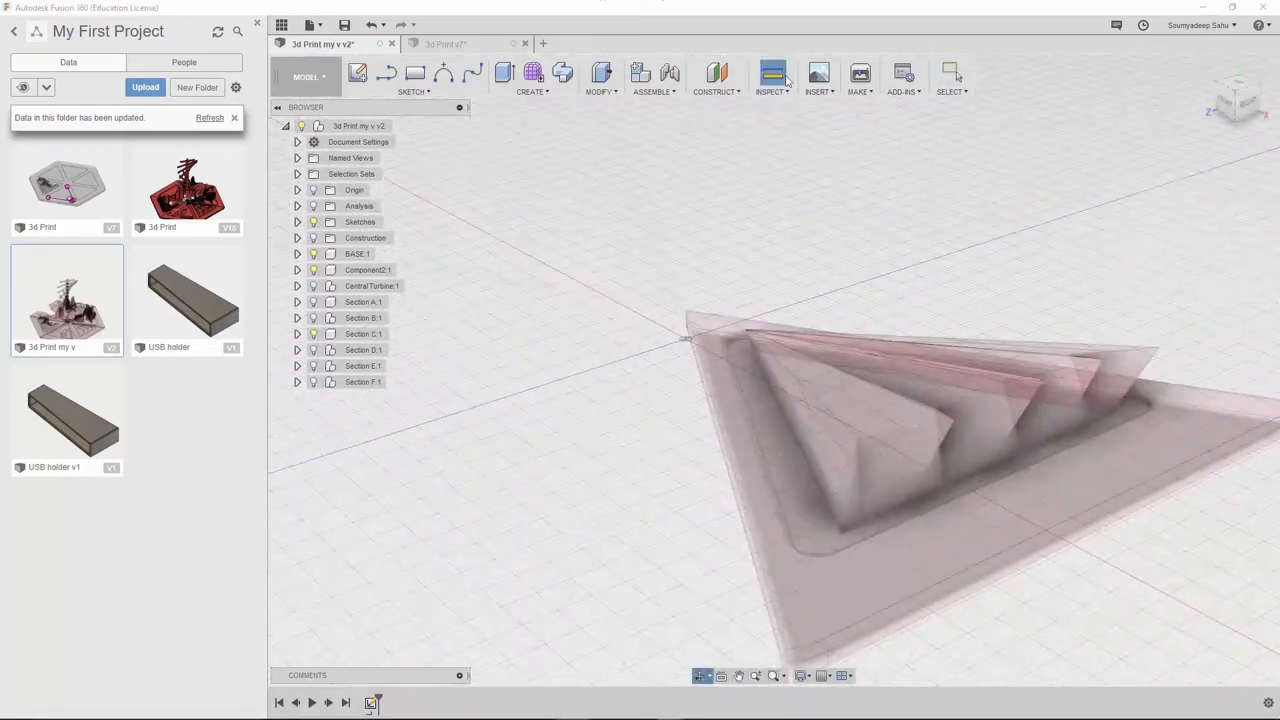
Enter the Render workspace to show the triangular city model in red with shadows.
{"action": "left_click", "coordinate": [772, 72]}
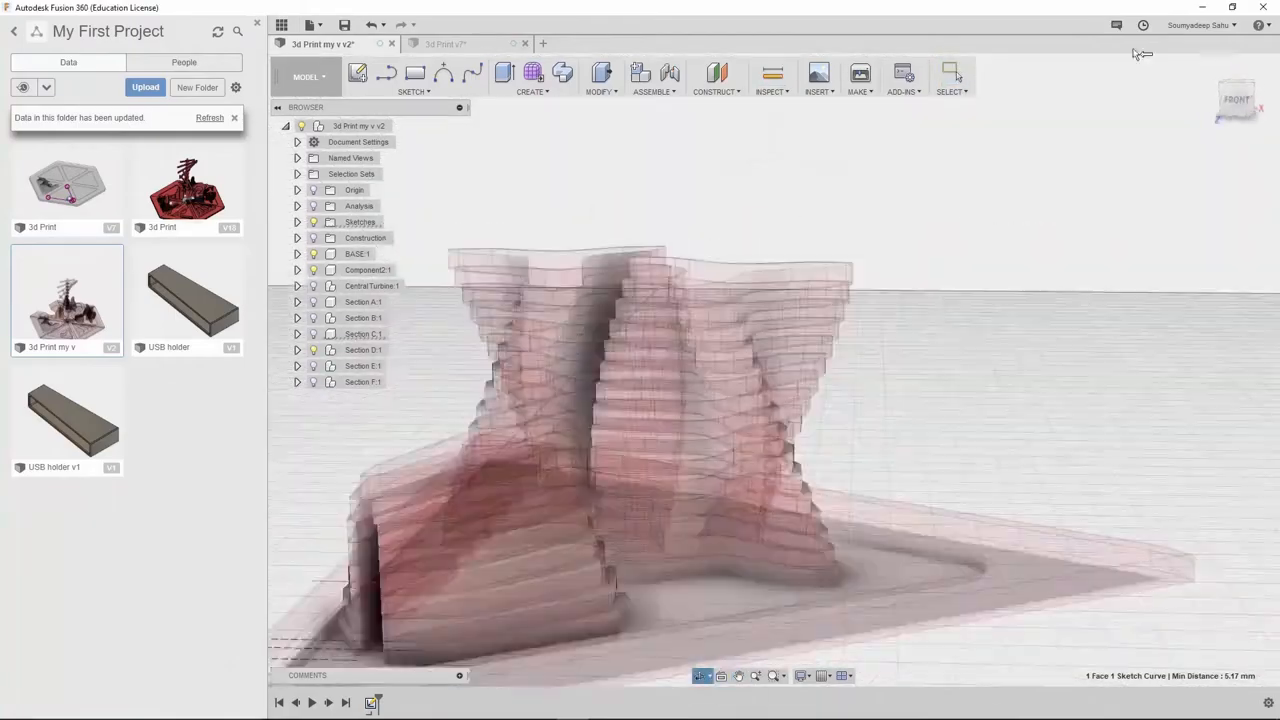
{"action": "left_click", "coordinate": [1237, 95]}
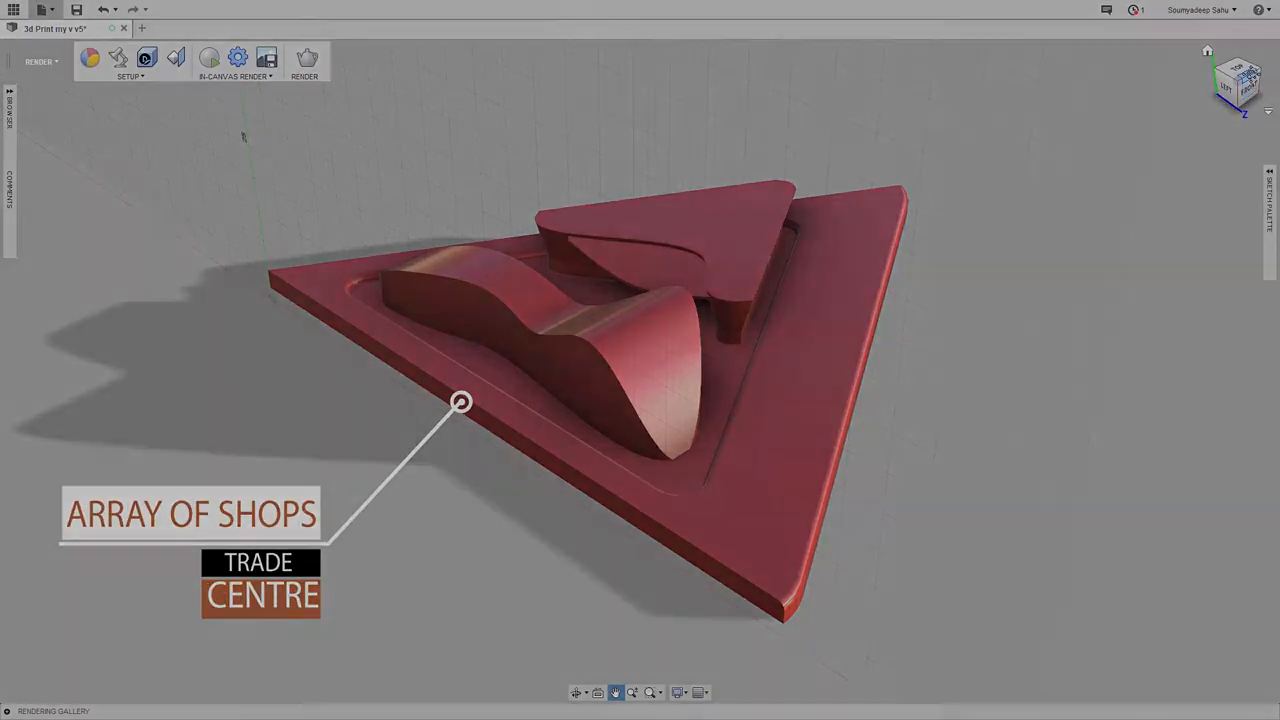
{"action": "left_click", "coordinate": [1238, 75]}
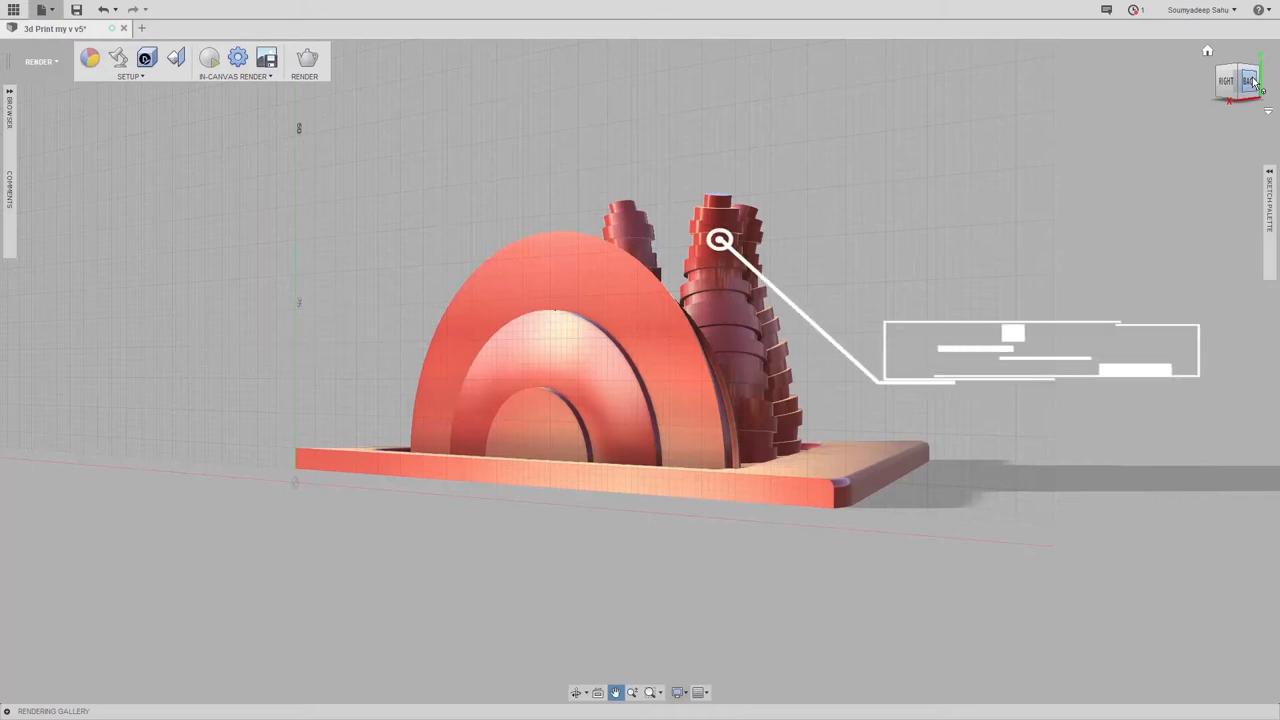
{"action": "left_click", "coordinate": [1247, 81]}
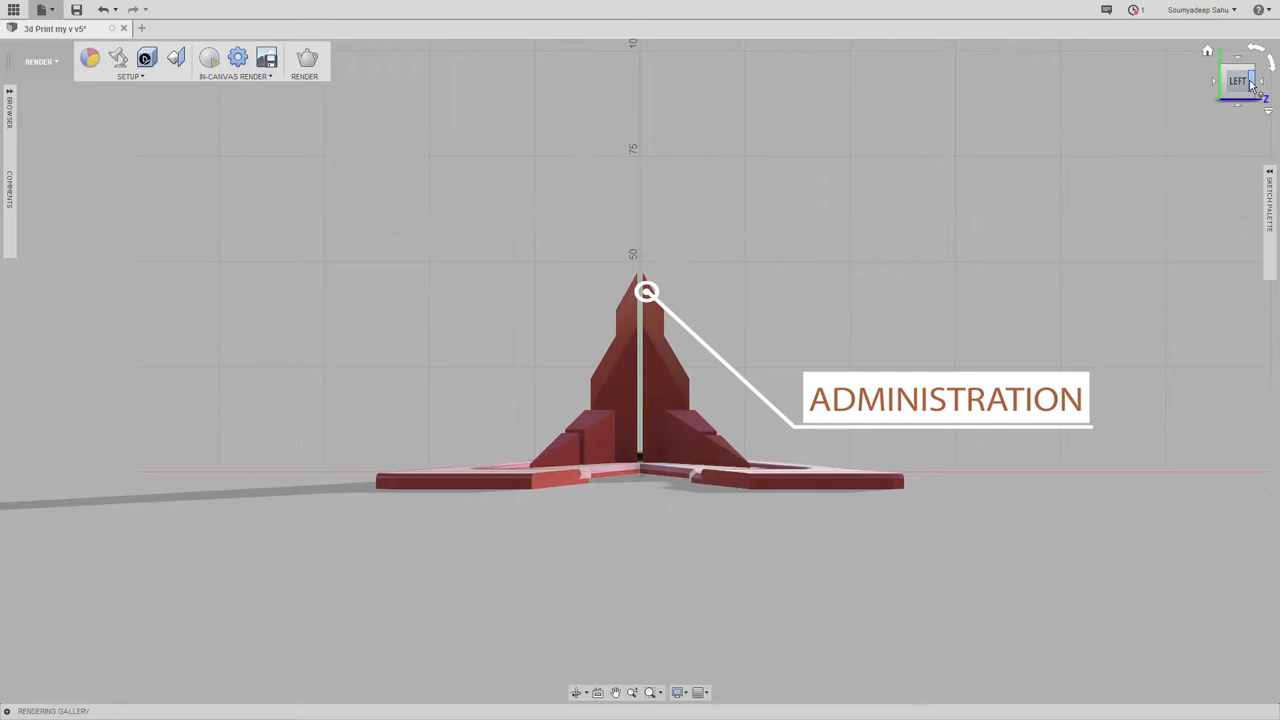
{"action": "left_click", "coordinate": [1249, 80]}
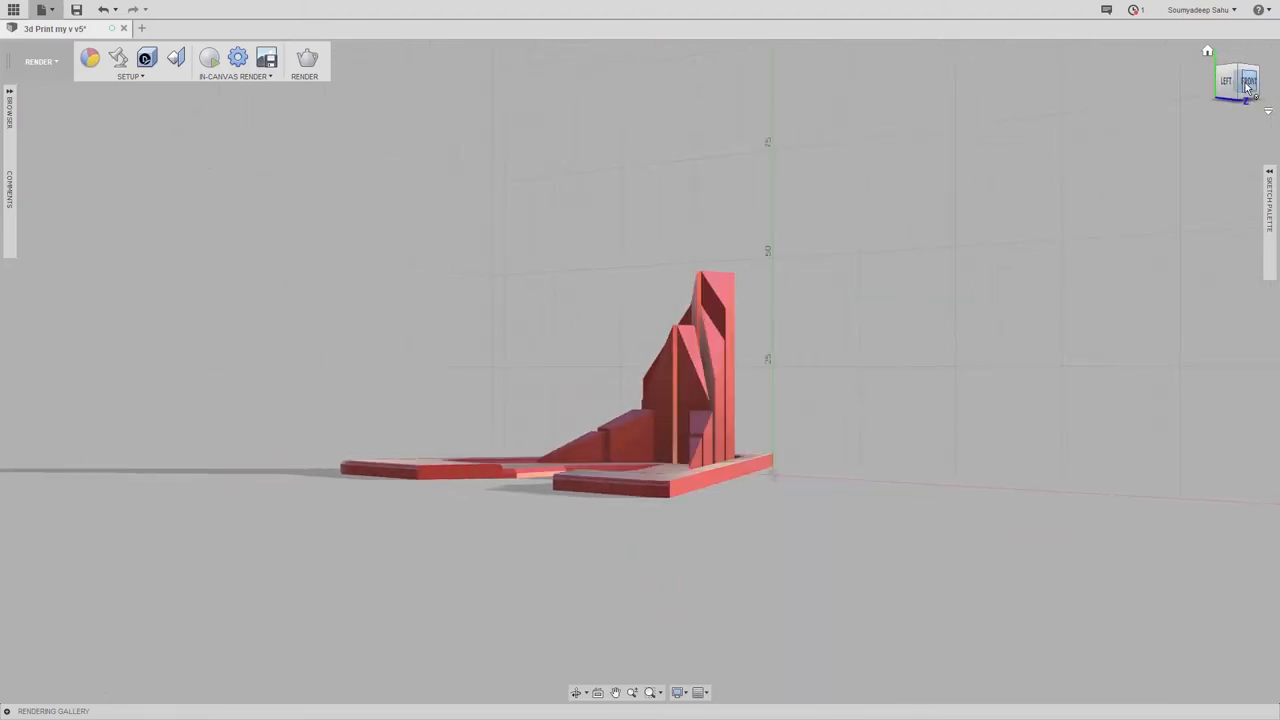